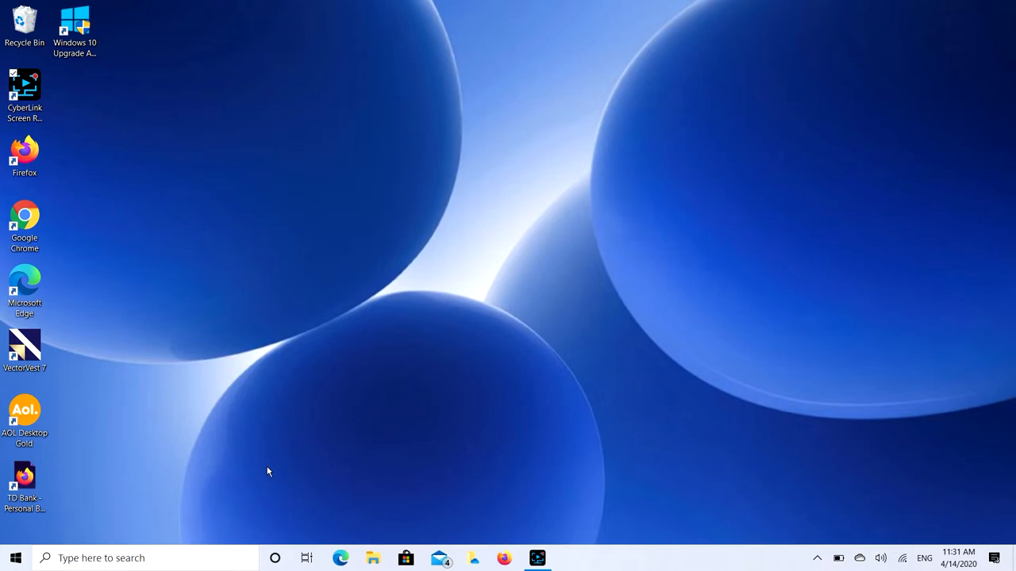
mouse_move(387, 553)
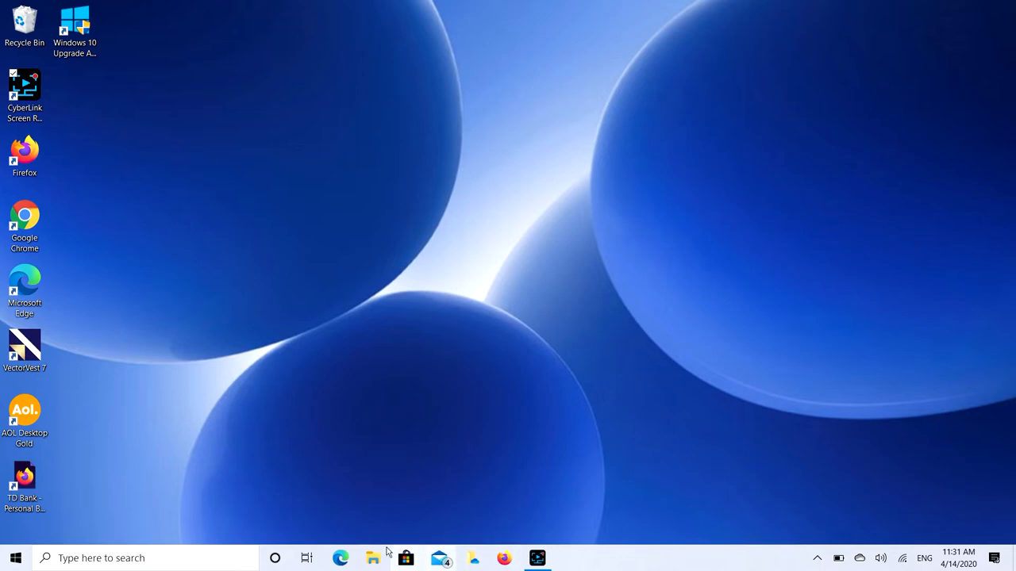
Open Computer Management from This PC's right-click menu in File Explorer.
click(369, 558)
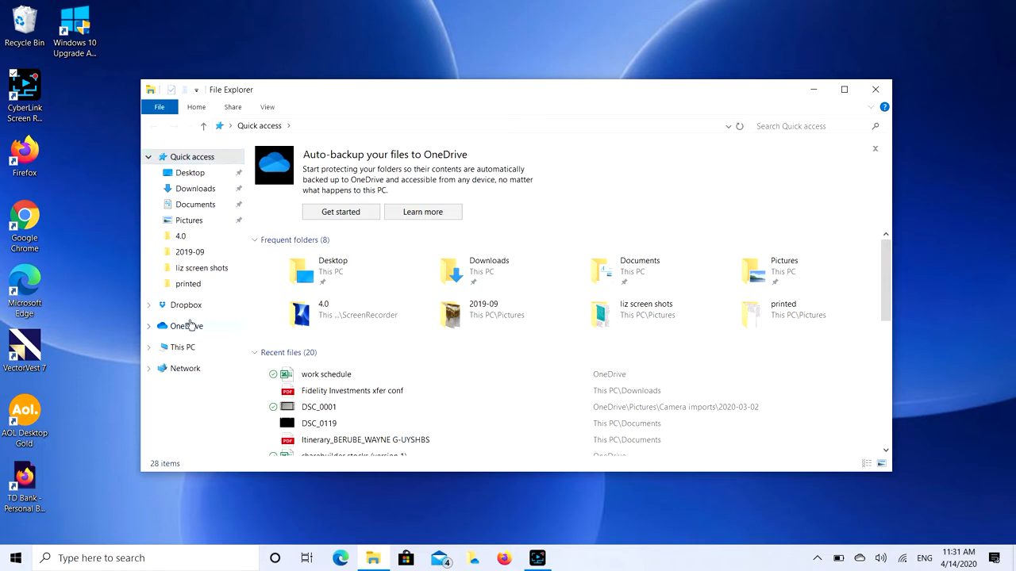
right_click(182, 347)
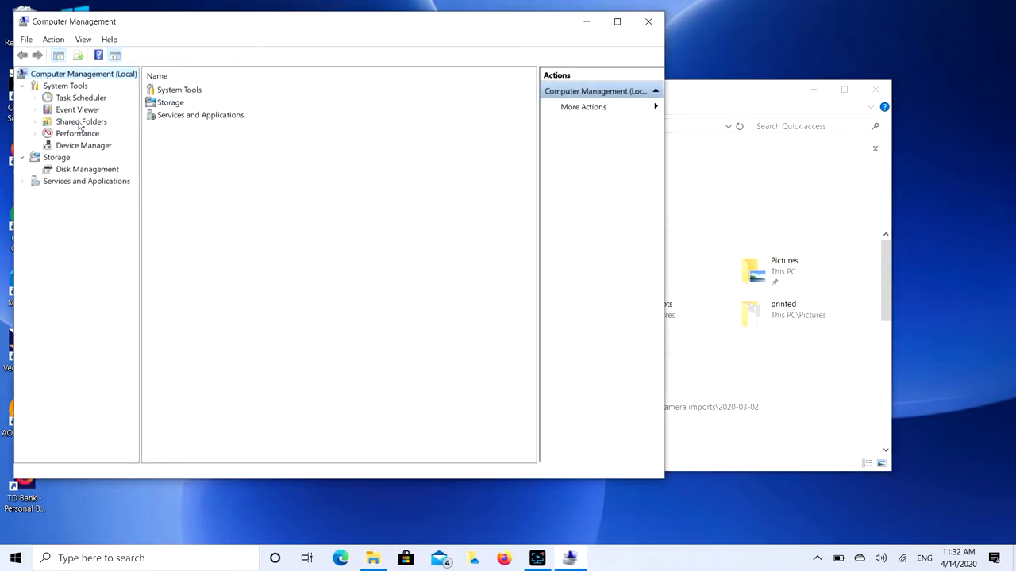
Expand Human Interface Devices in Device Manager and bring up the HID-compliant touch screen's menu.
click(83, 146)
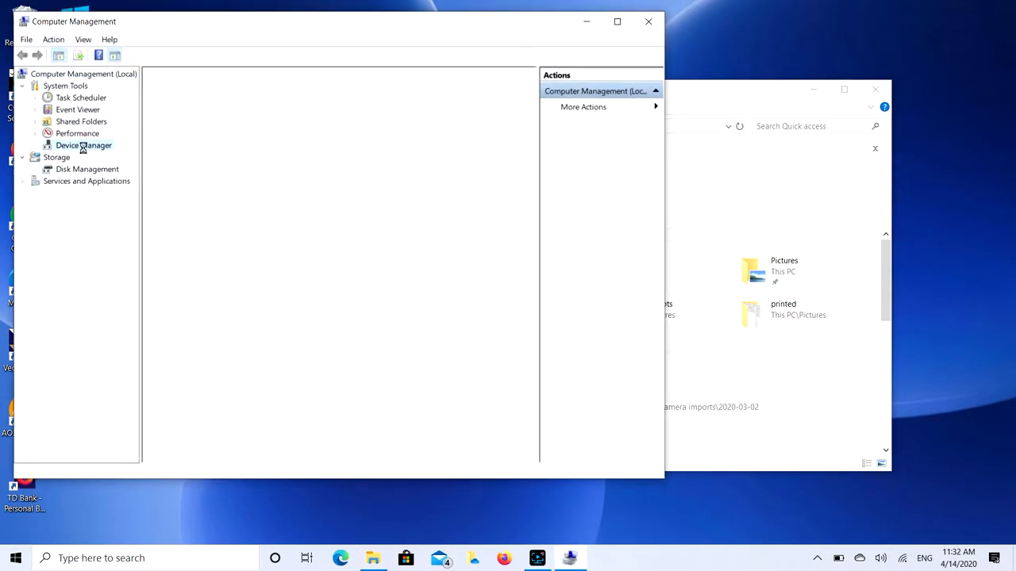
click(82, 145)
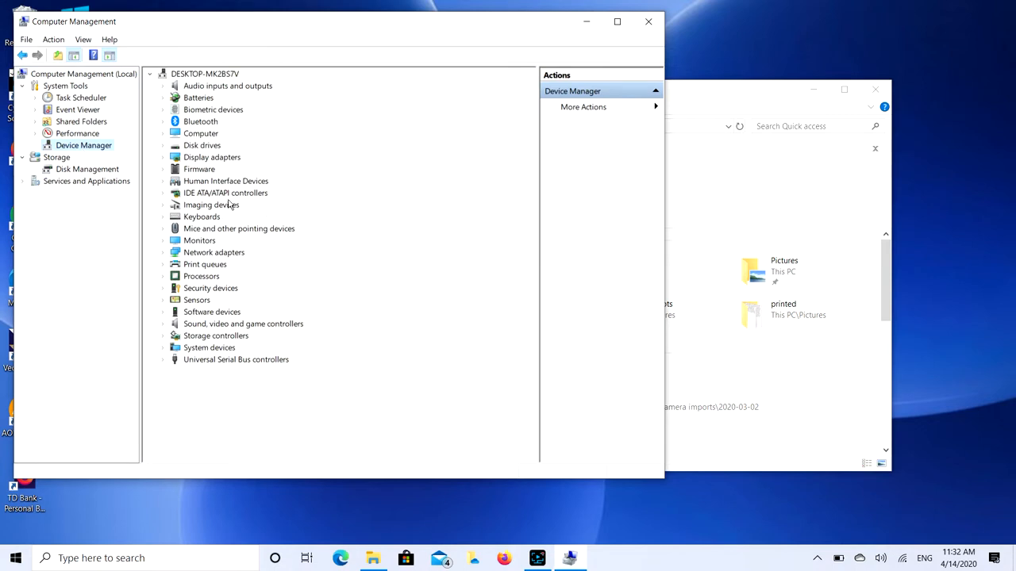
click(164, 181)
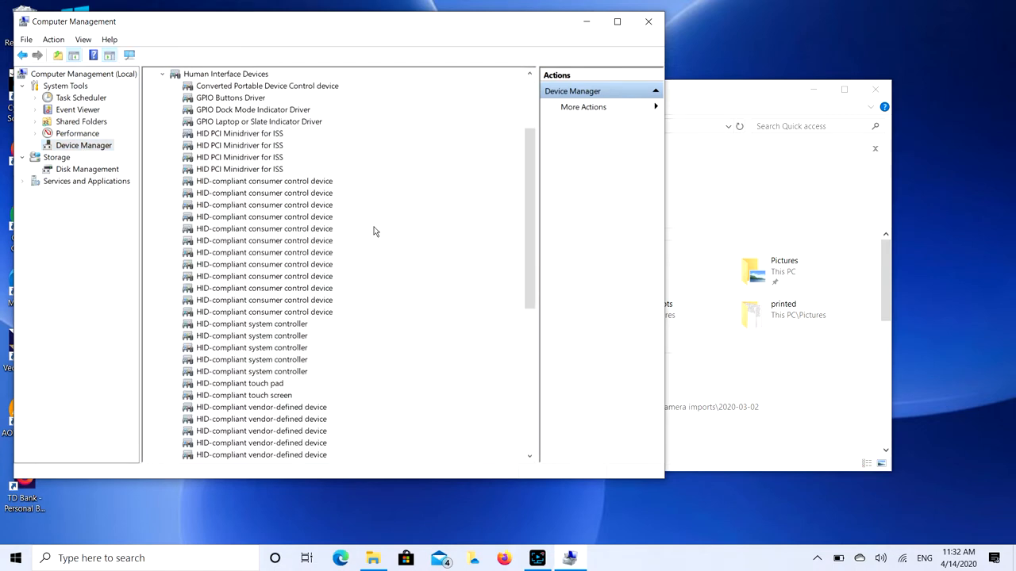
mouse_move(503, 252)
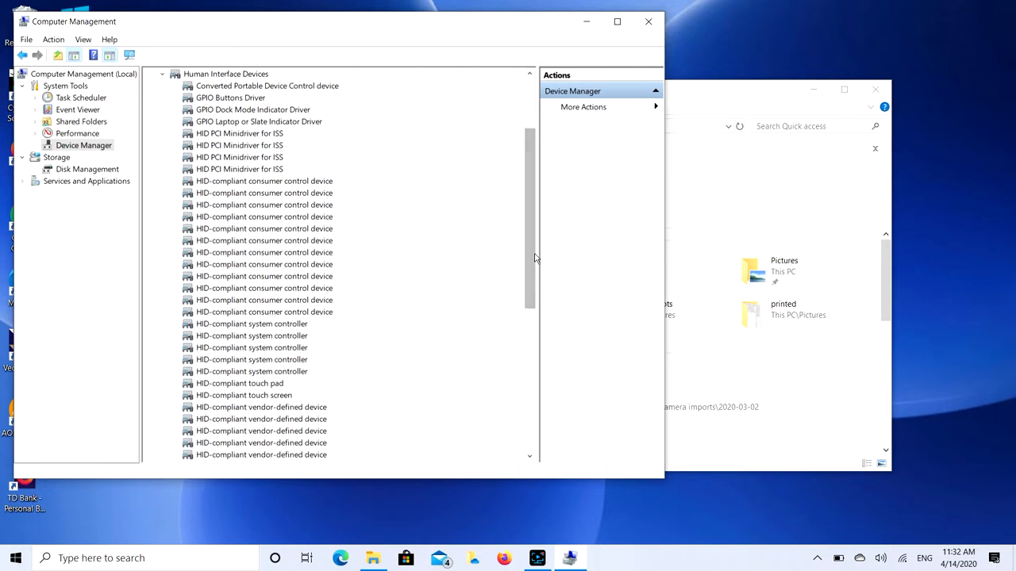
scroll(down, 3)
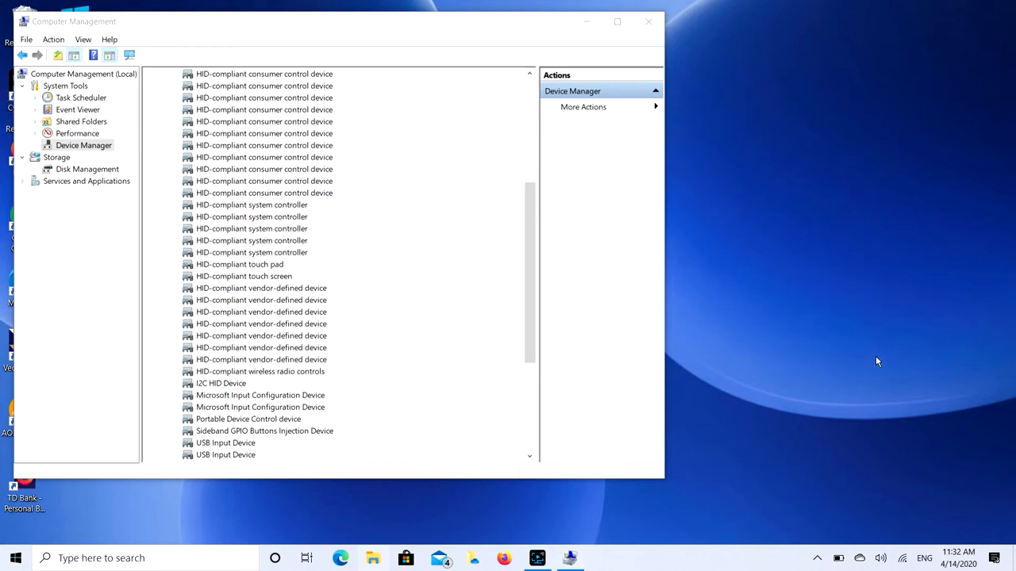
mouse_move(262, 268)
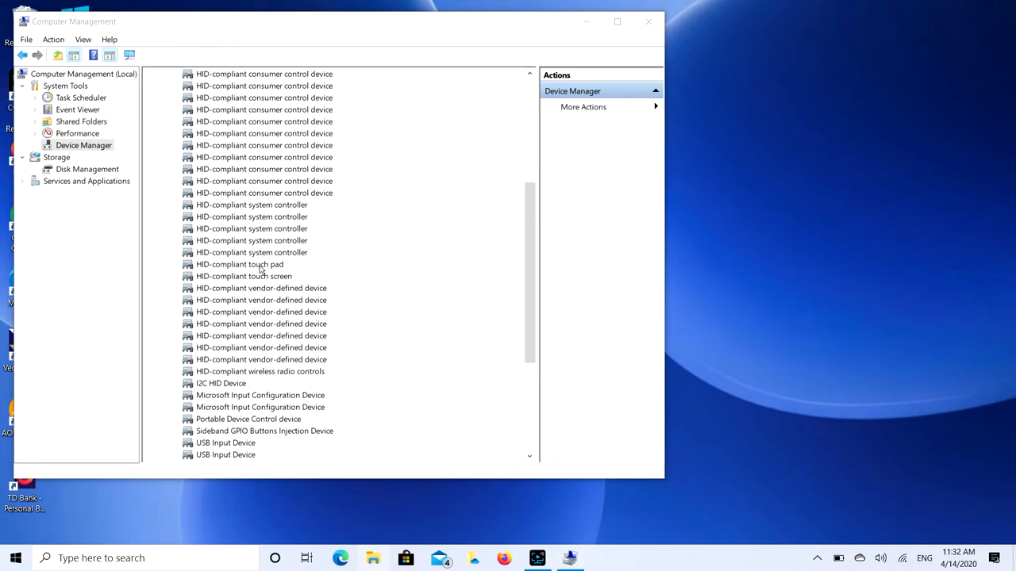
right_click(243, 276)
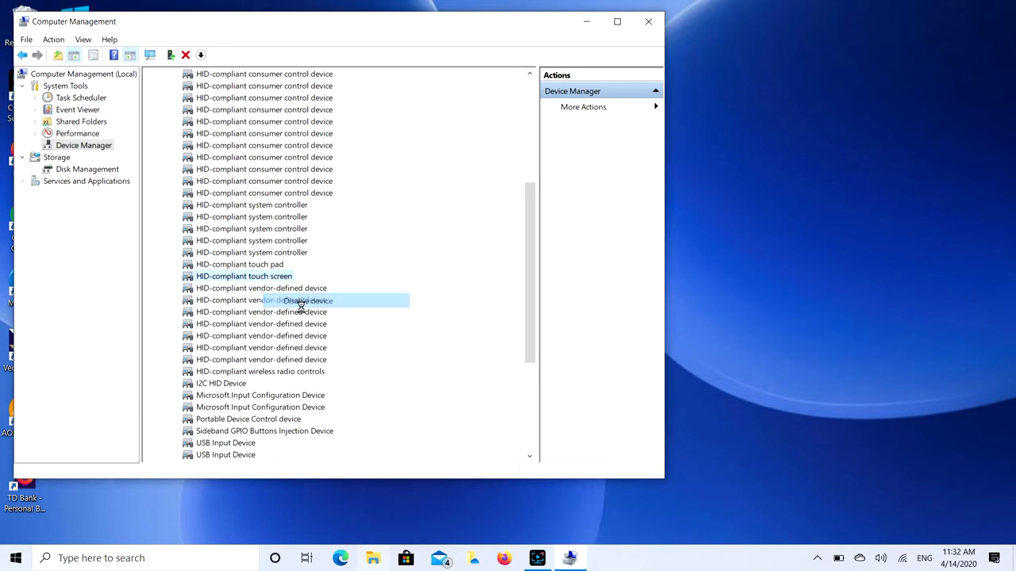
Disable the HID-compliant touch screen and confirm the warning.
click(300, 300)
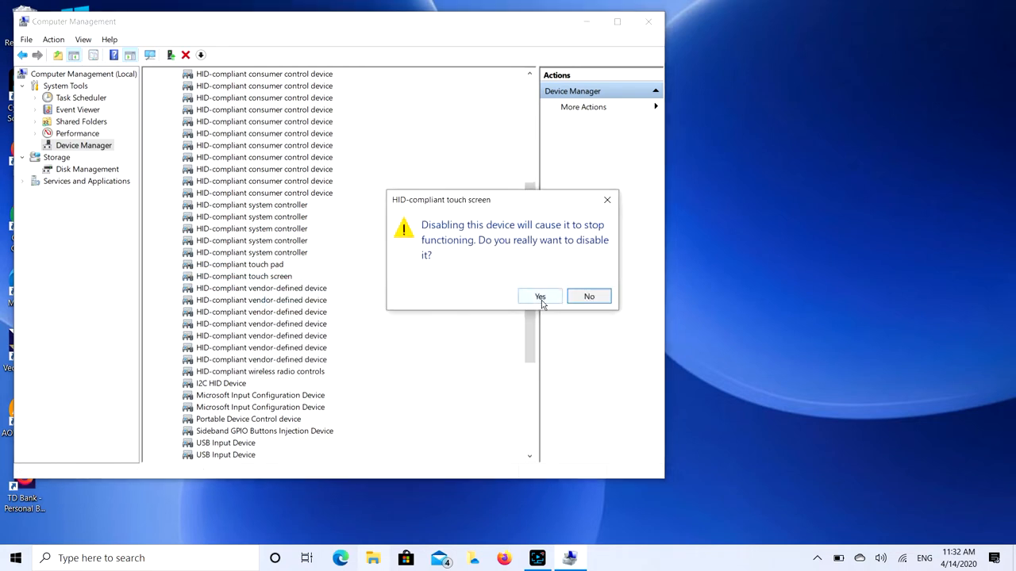
click(539, 296)
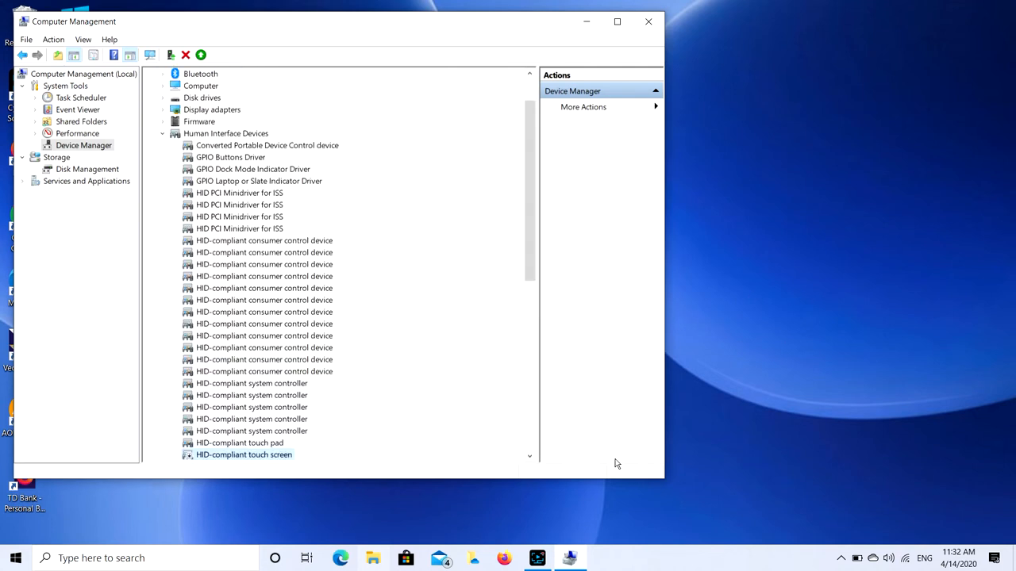
mouse_move(641, 498)
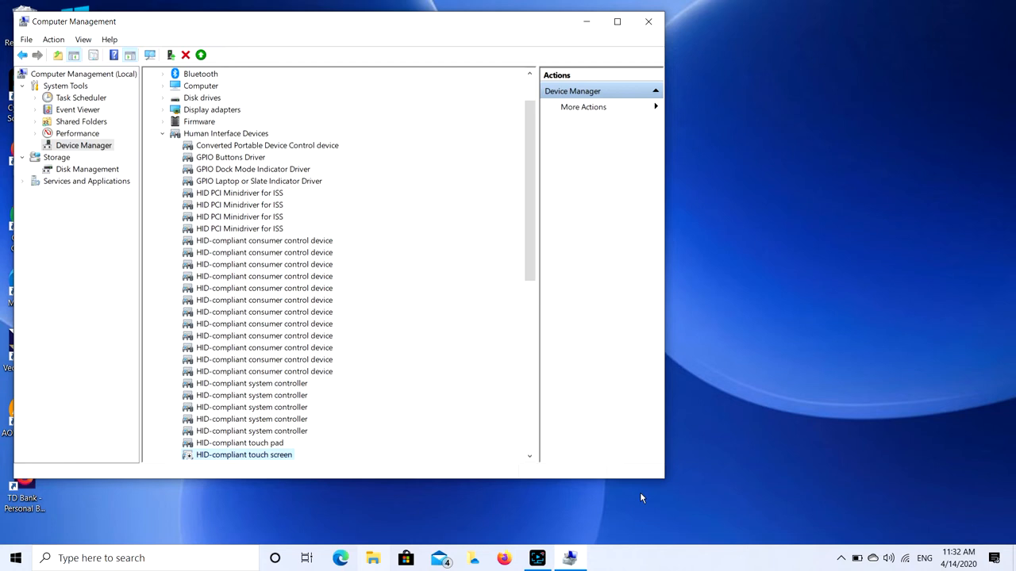
mouse_move(643, 22)
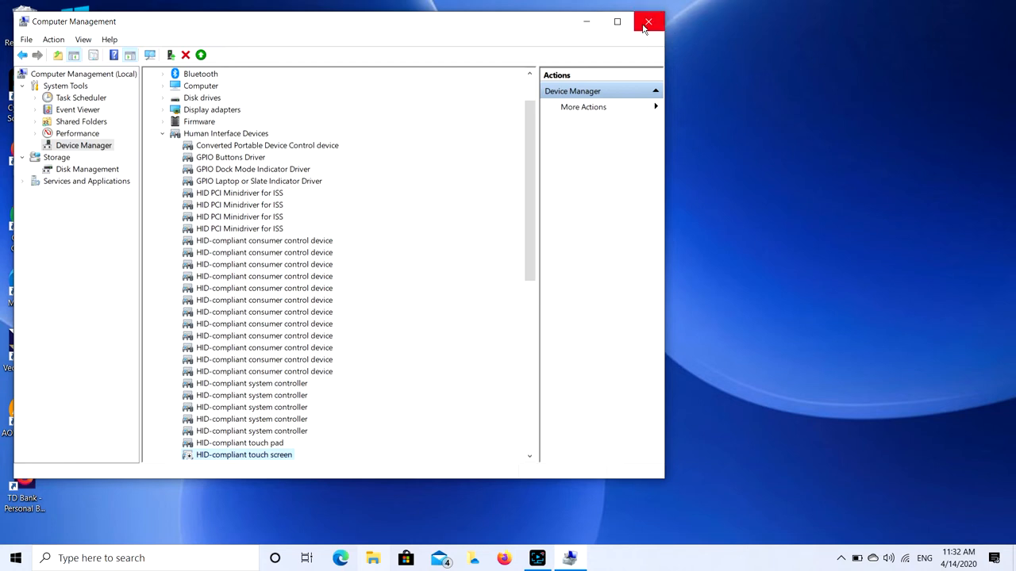
mouse_move(647, 22)
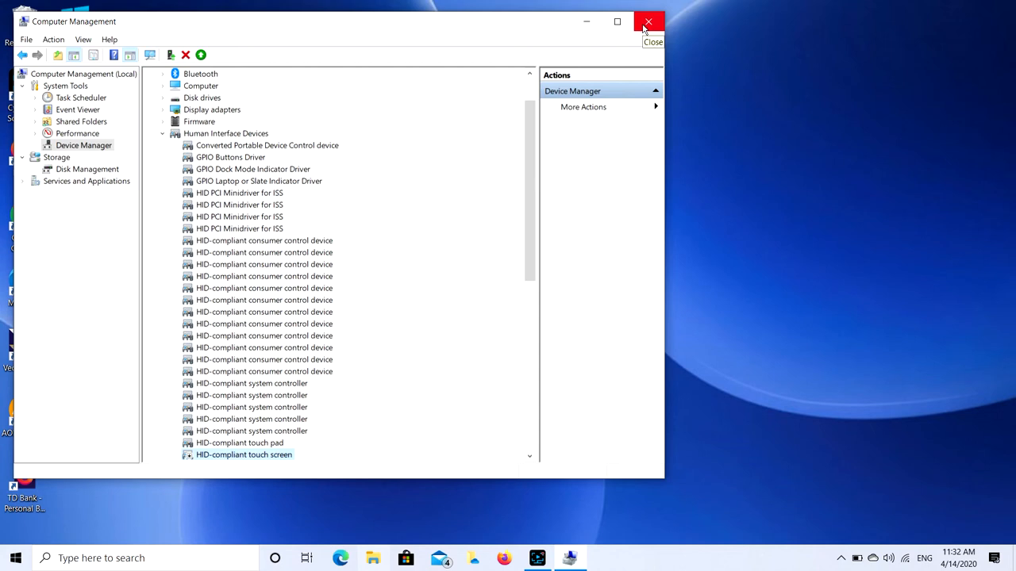
mouse_move(202, 450)
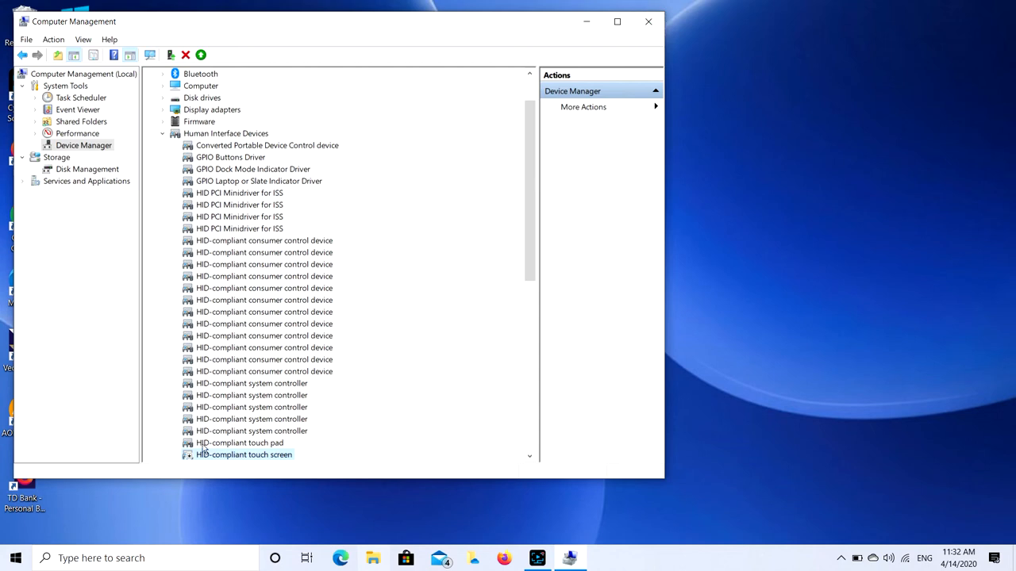
Re-enable the HID-compliant touch screen, verify the entry, and close Computer Management.
right_click(238, 455)
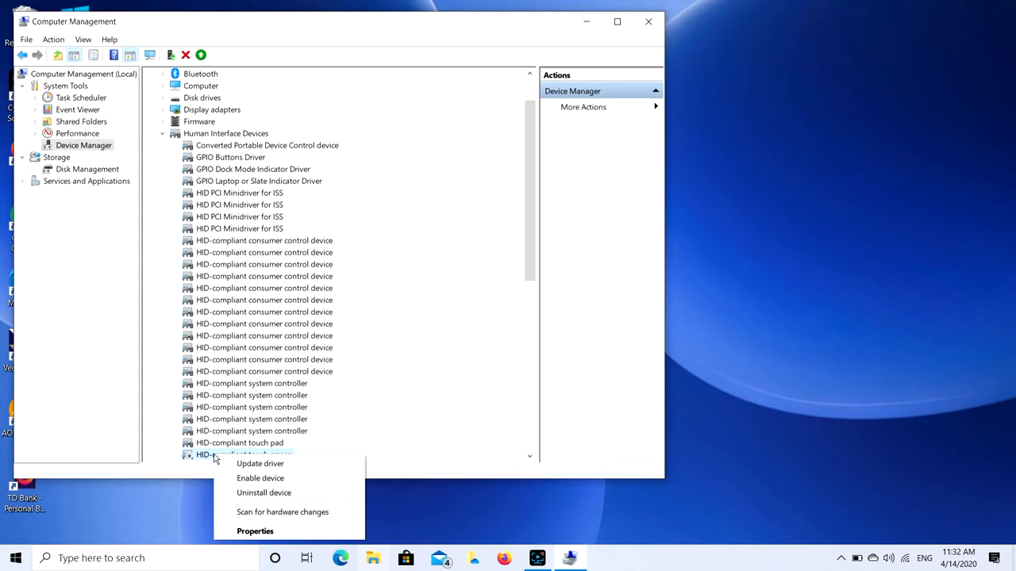
mouse_move(263, 492)
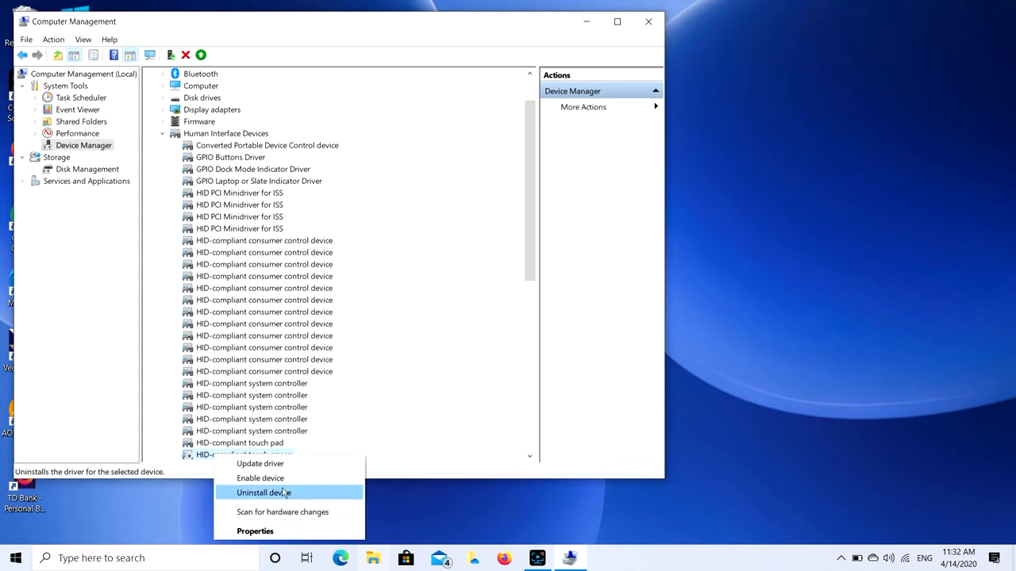
click(263, 492)
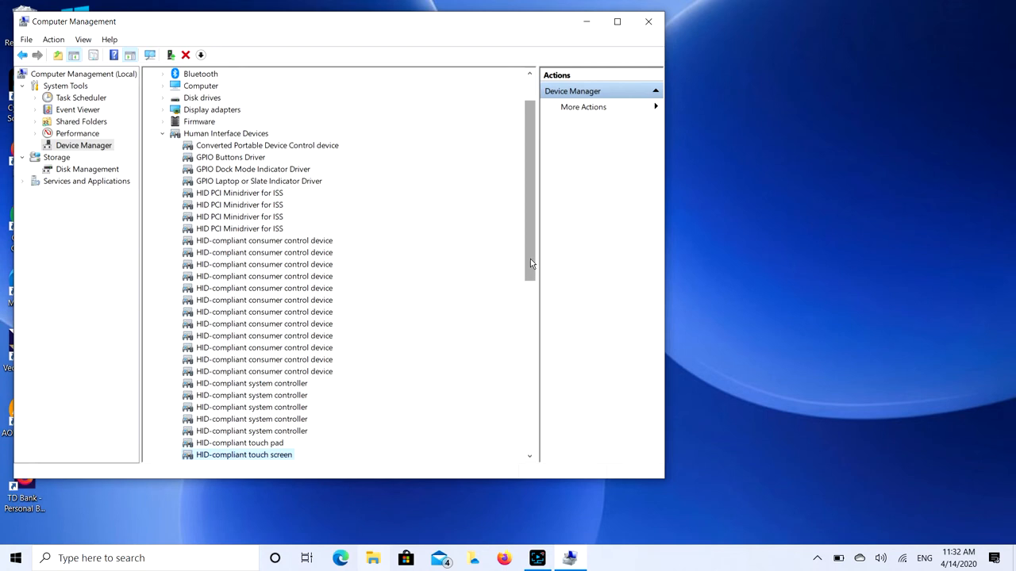
scroll(down, 3)
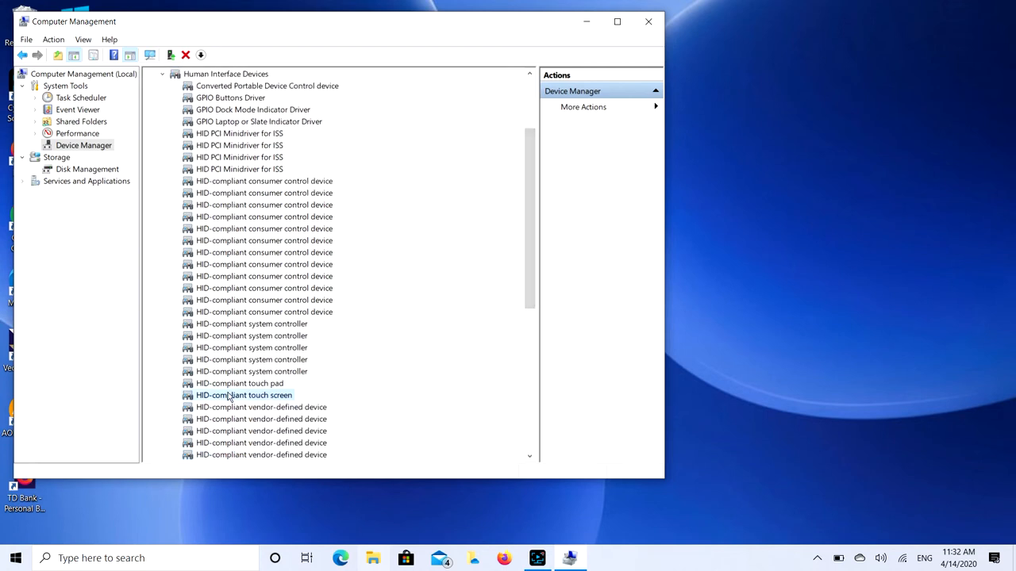
click(648, 22)
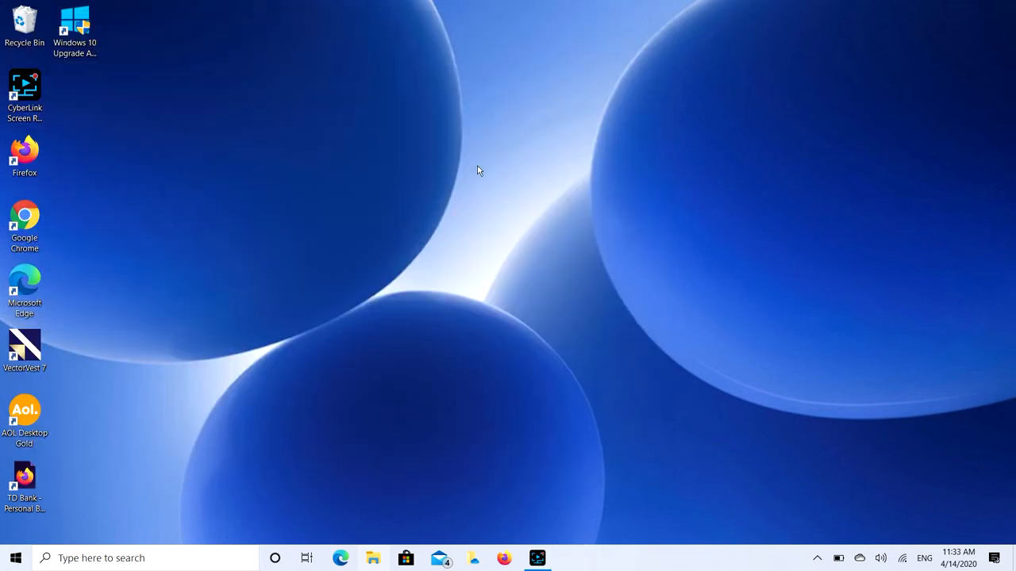